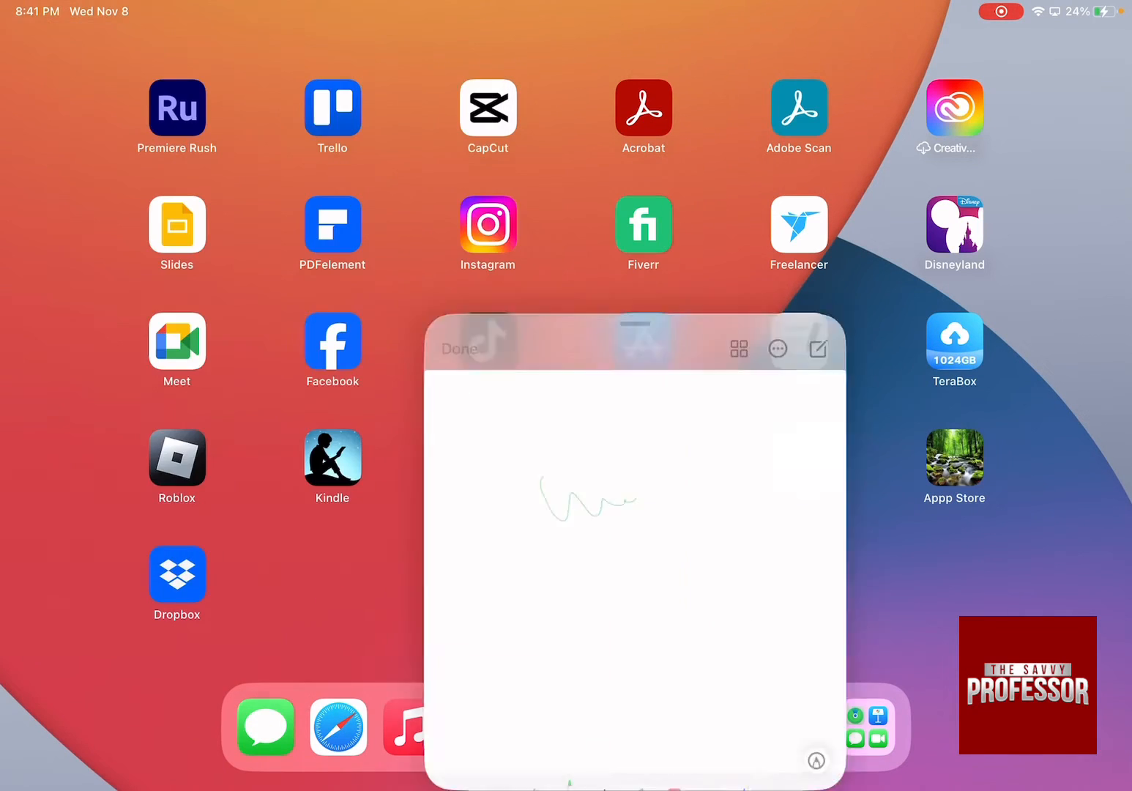
# Dismiss the floating Quick Note with the green squiggle to clear the Home Screen.
pyautogui.click(457, 348)
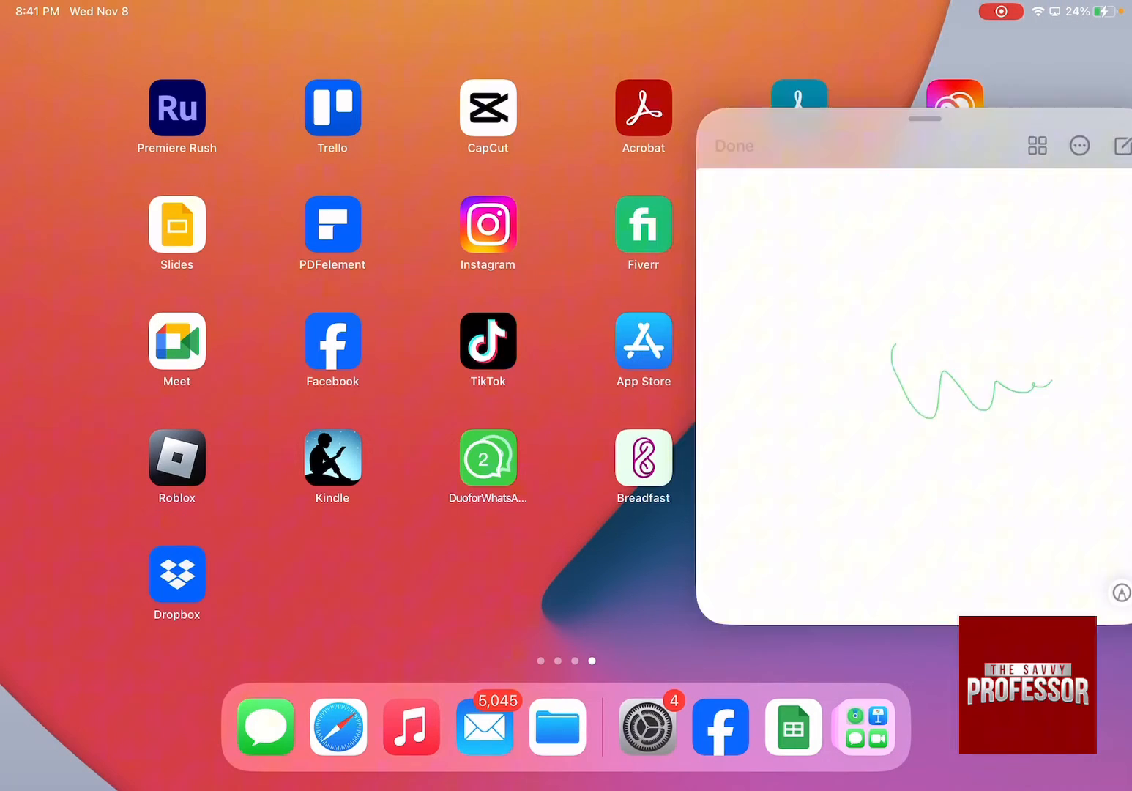
pyautogui.click(734, 145)
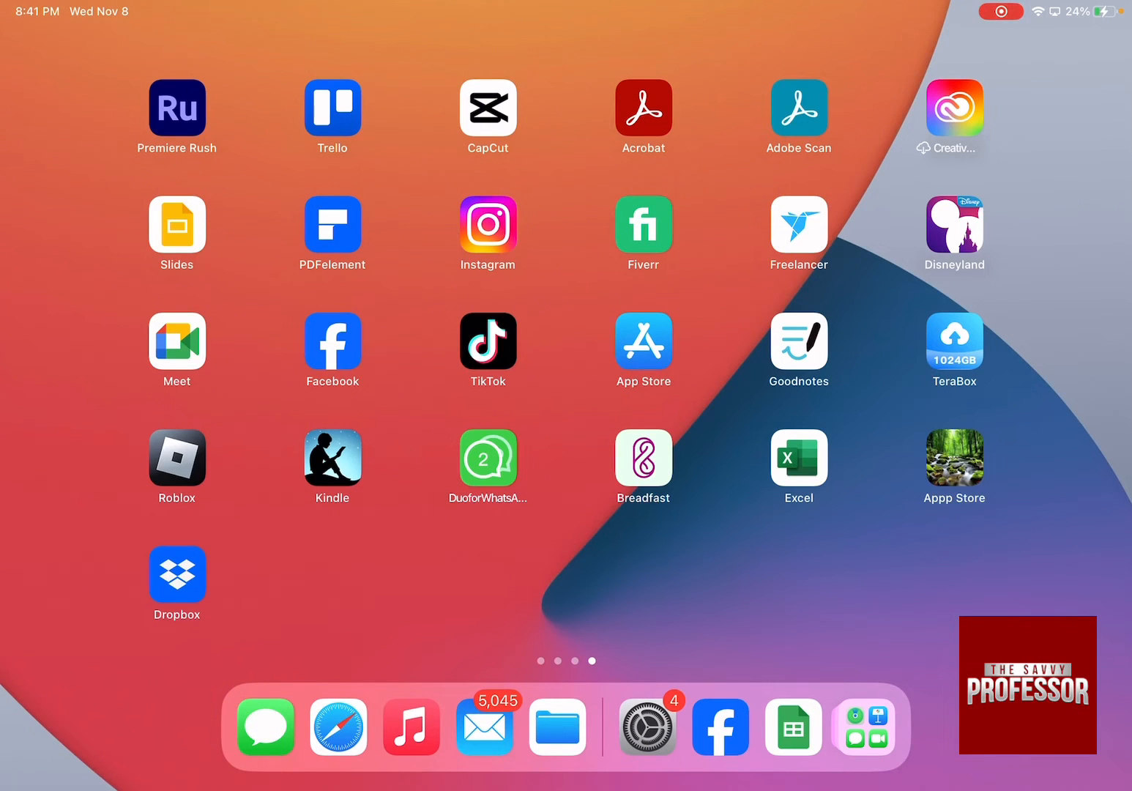
# Launch Settings from the dock and navigate to the Gestures page under General.
pyautogui.click(647, 727)
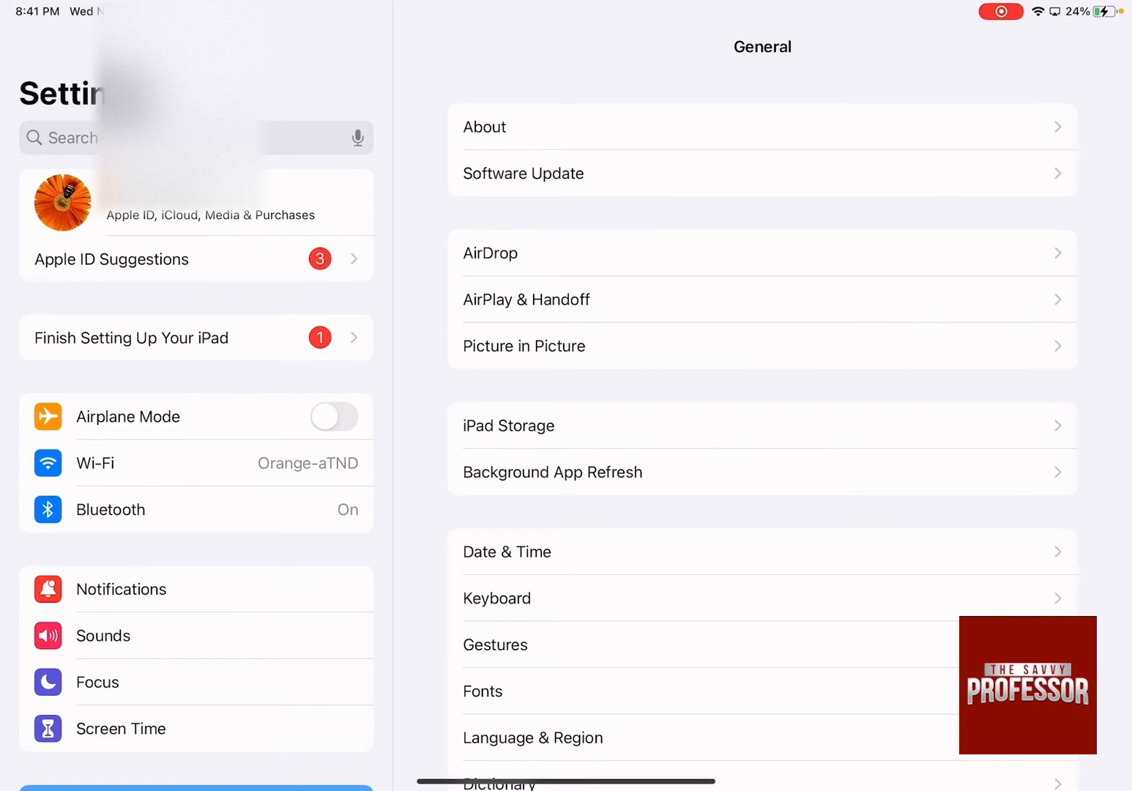
pyautogui.scroll(-3)
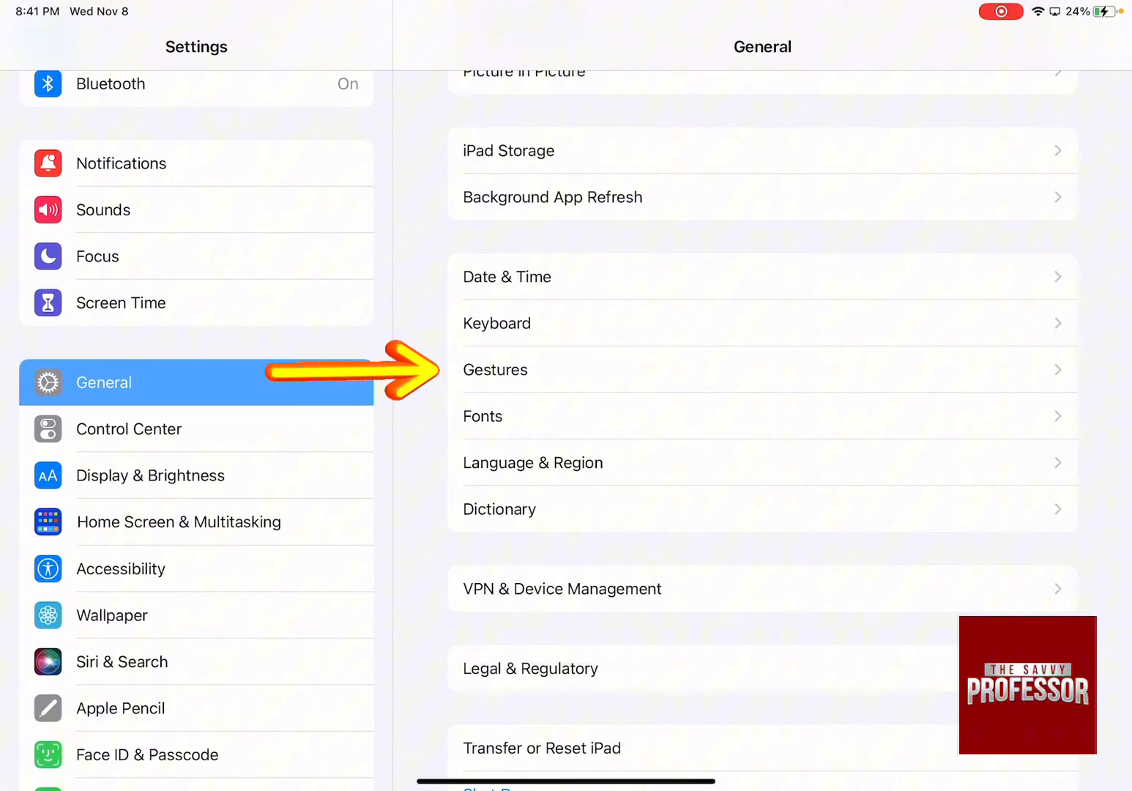
pyautogui.click(496, 369)
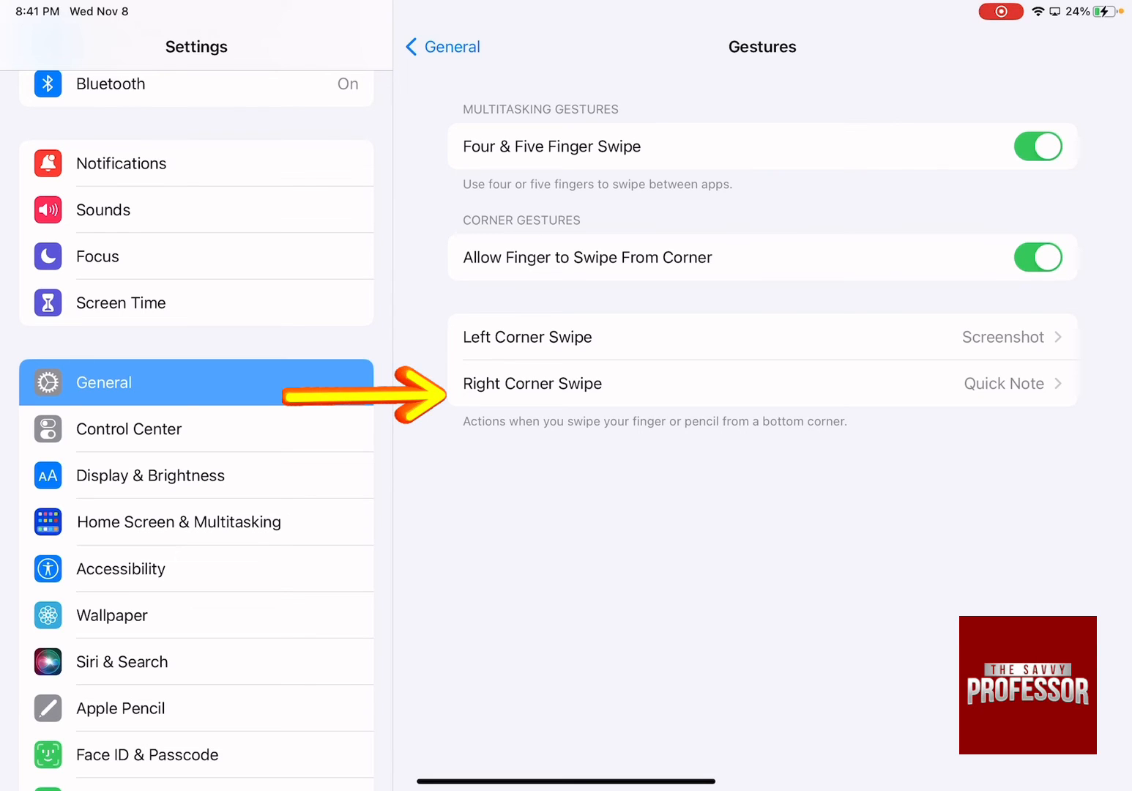
# Change Right Corner Swipe from Quick Note to Off.
pyautogui.click(533, 383)
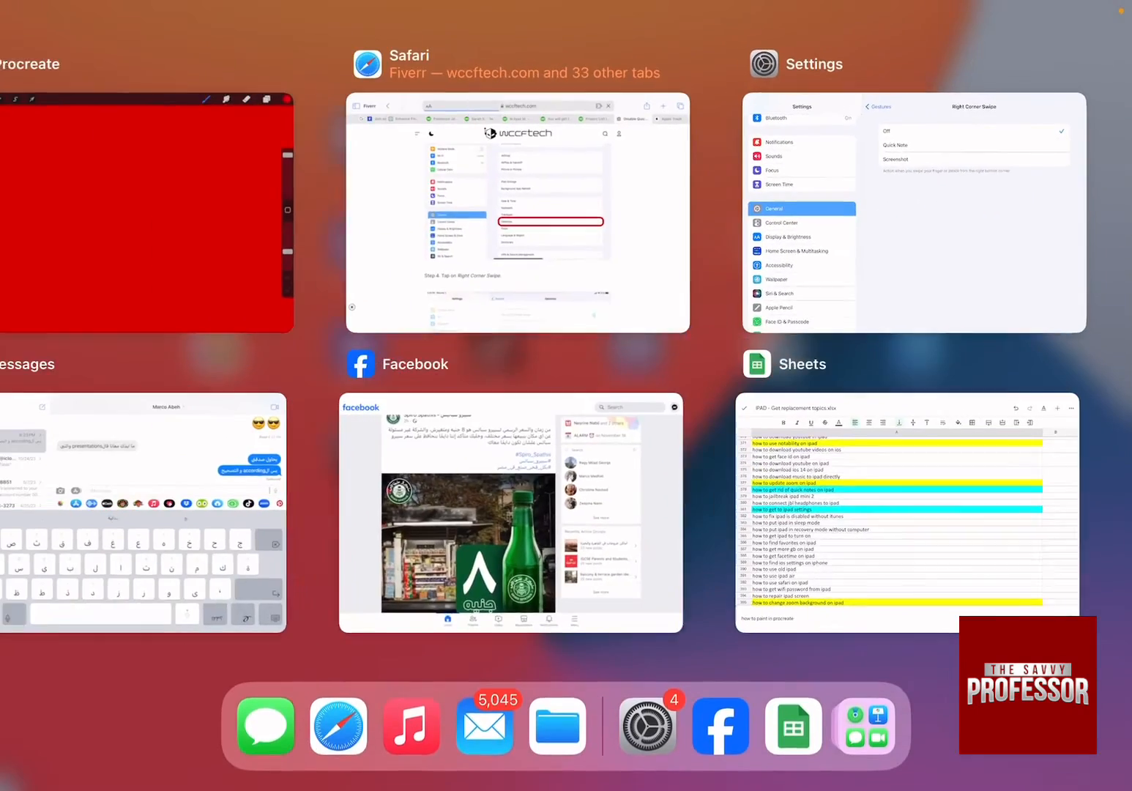
pyautogui.click(913, 212)
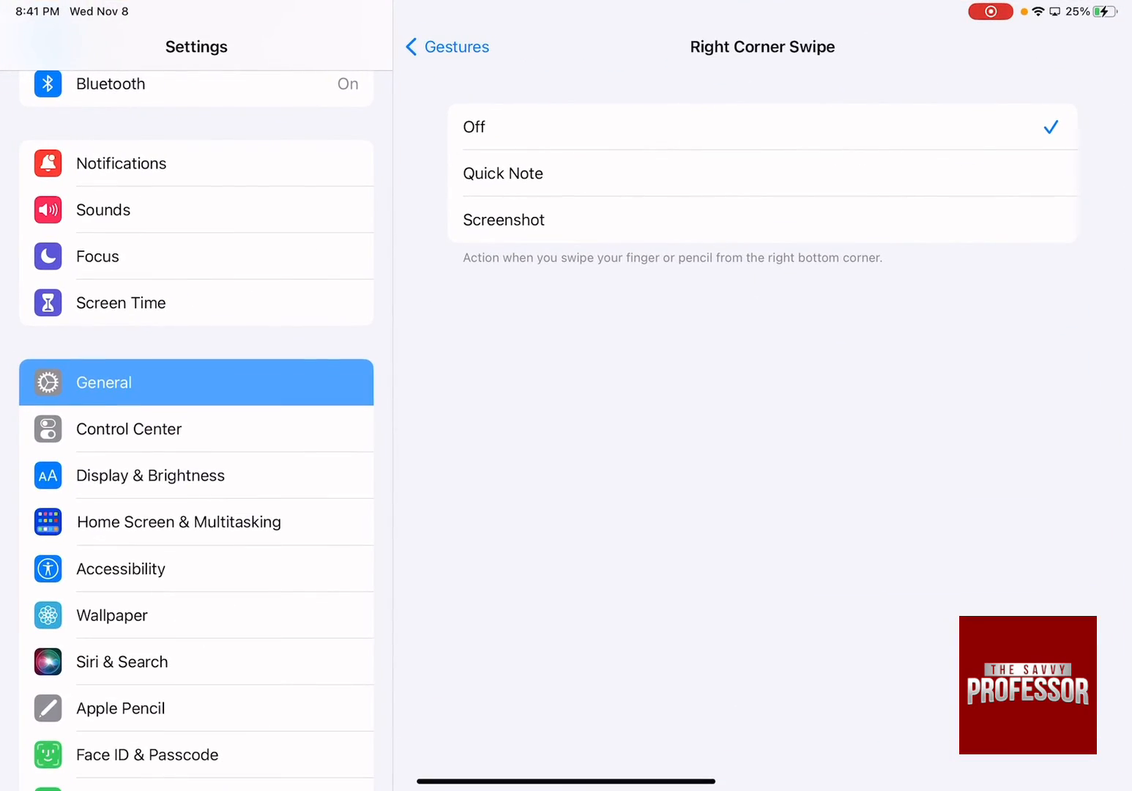